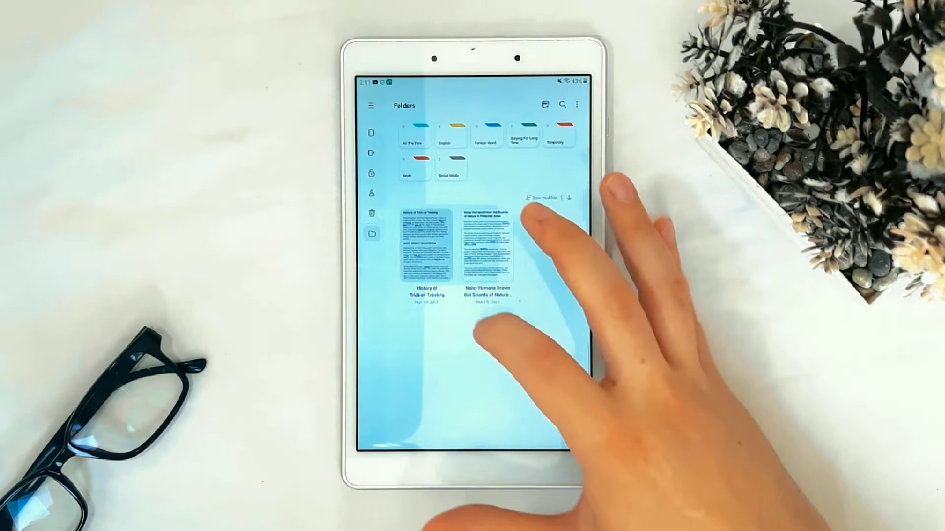
Save the 'History of Trick-or-Treating' note as a PDF file under the note's name.
left_click(425, 253)
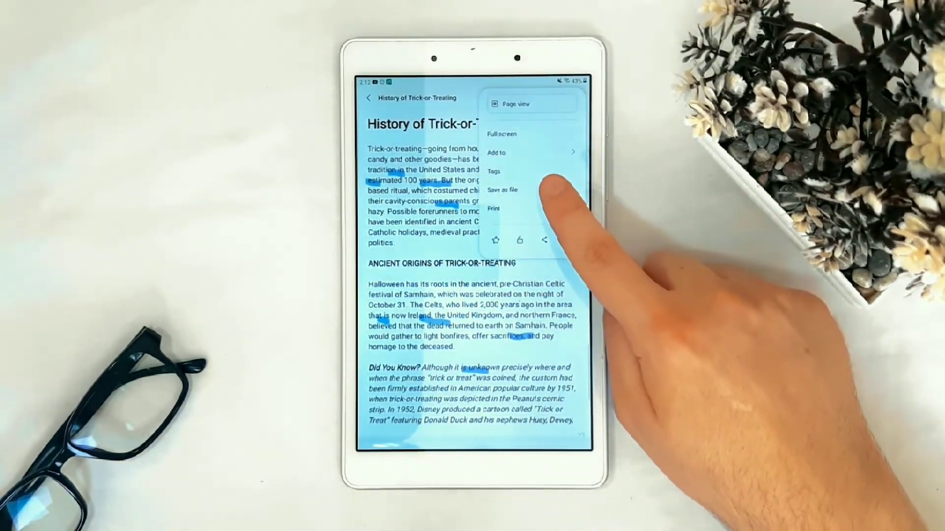
left_click(503, 190)
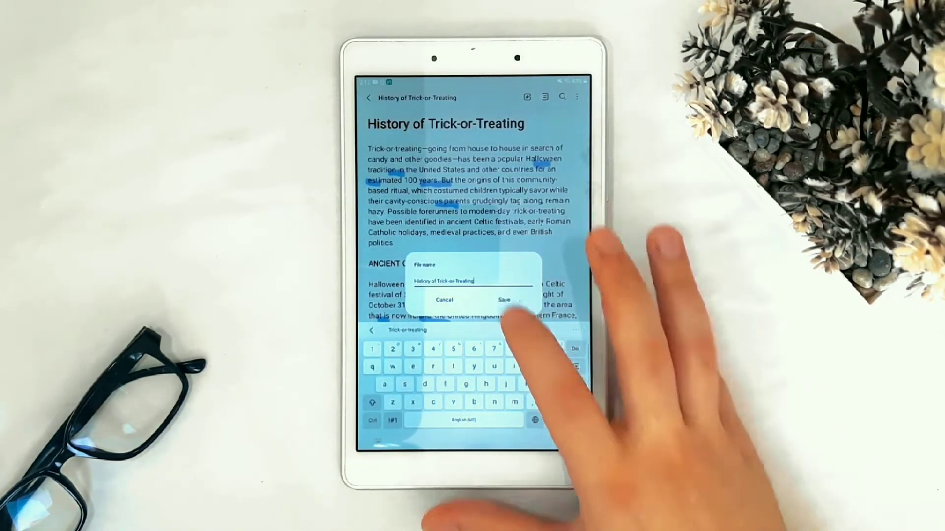
left_click(504, 300)
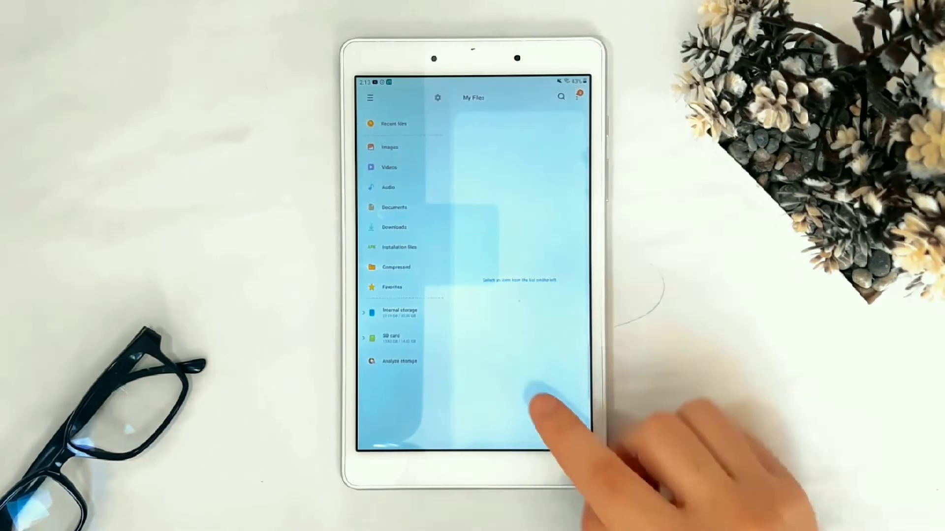
Locate the new PDF in Internal storage and view it.
left_click(399, 312)
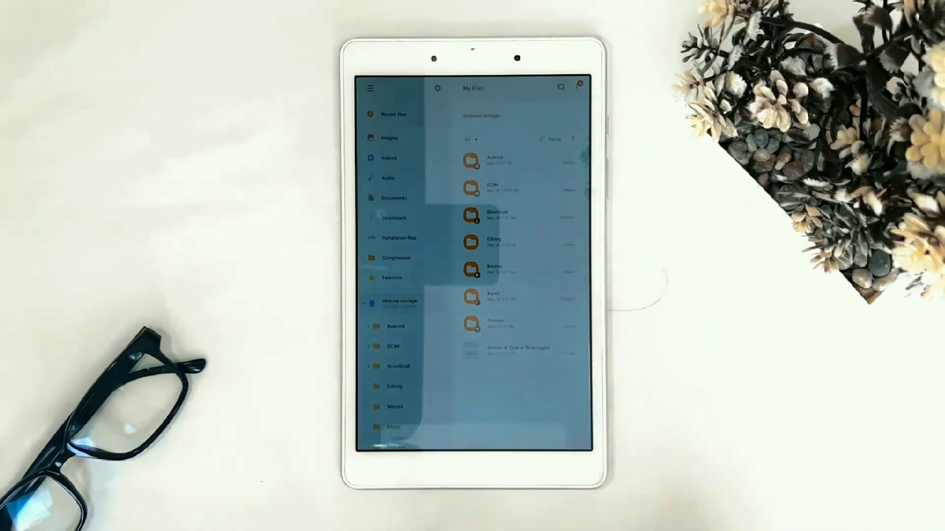
left_click(508, 350)
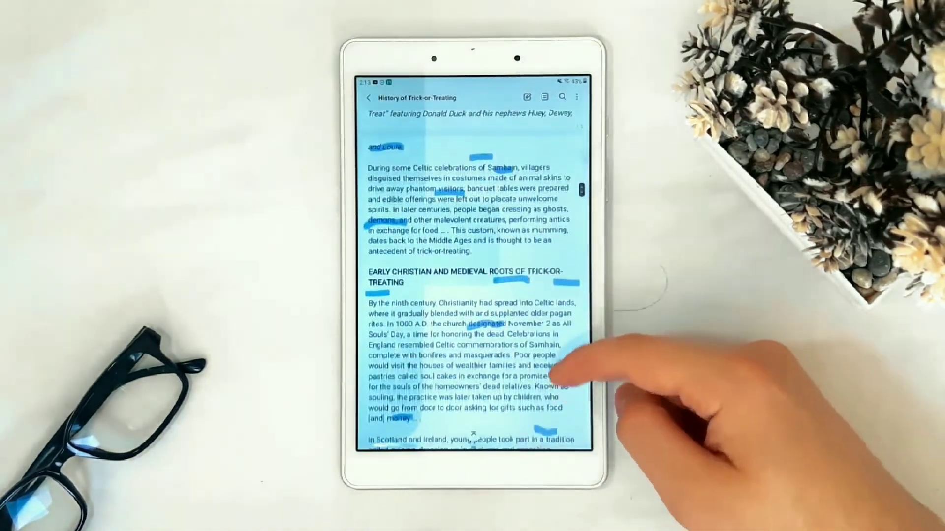
scroll("down", 3)
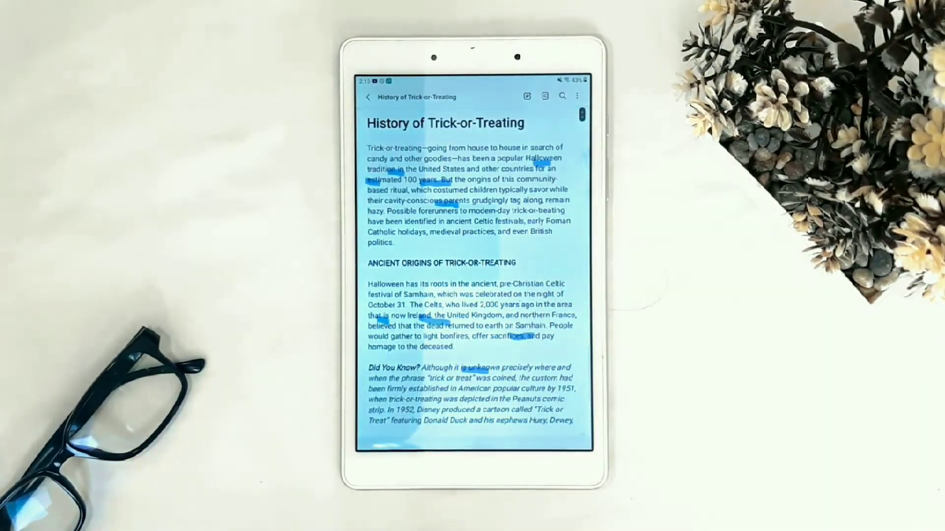